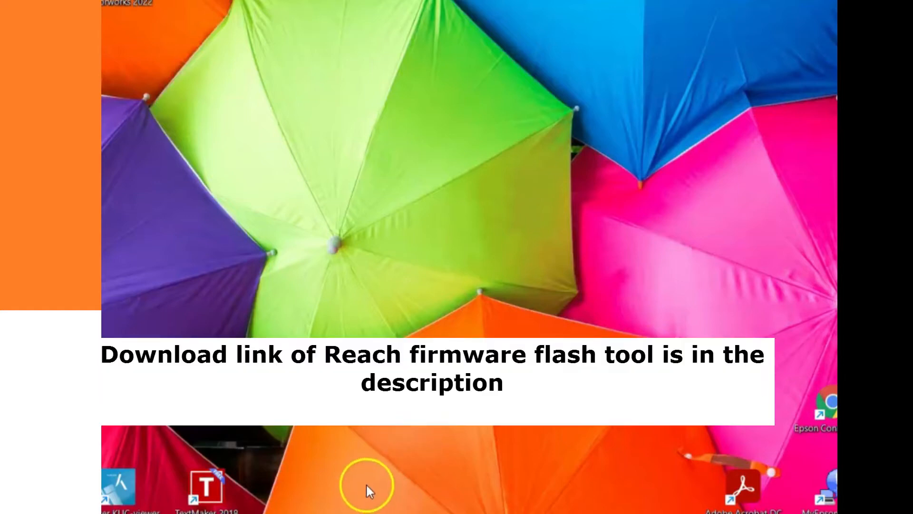
Search the Start menu for 'flash' to find the Reach Firmware Flash Tool.
click(366, 484)
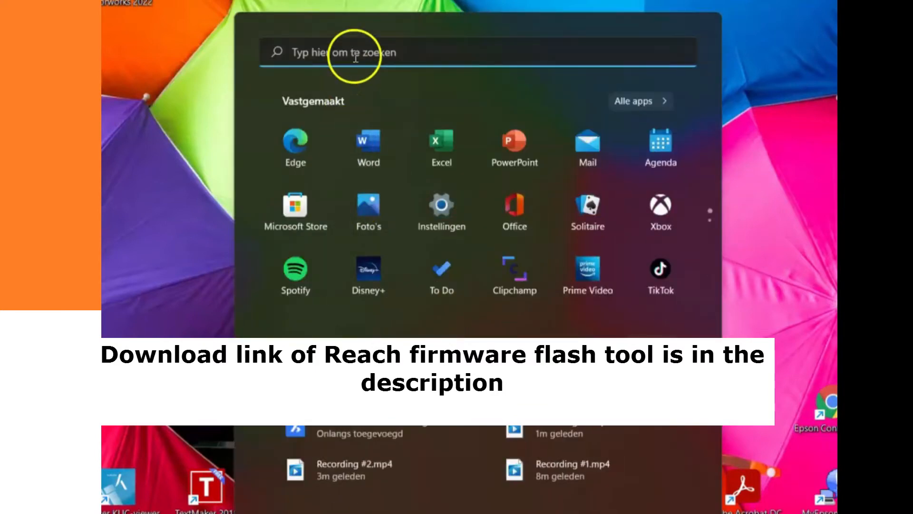
text(flash)
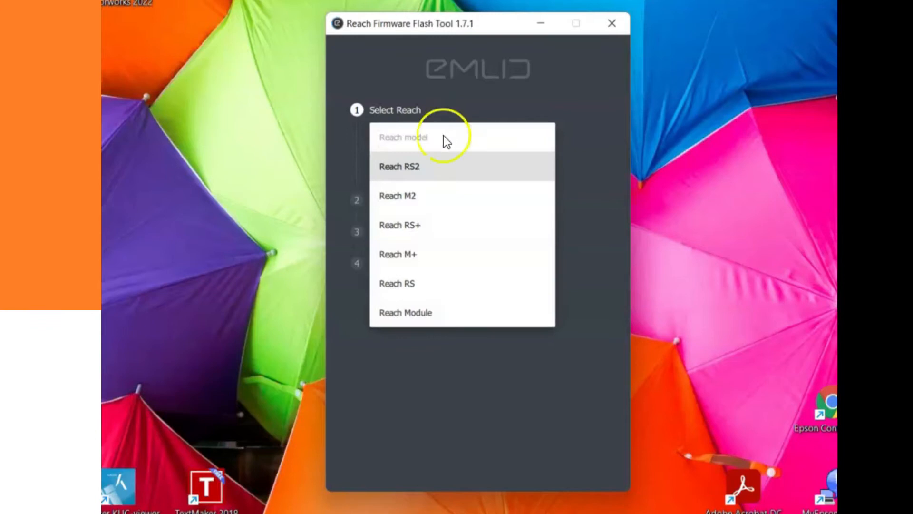
mouse_move(421, 172)
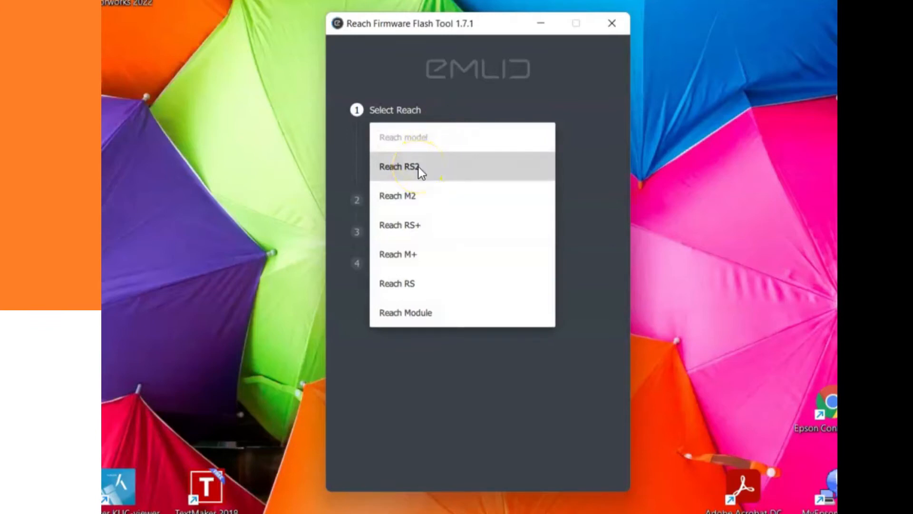
mouse_move(439, 172)
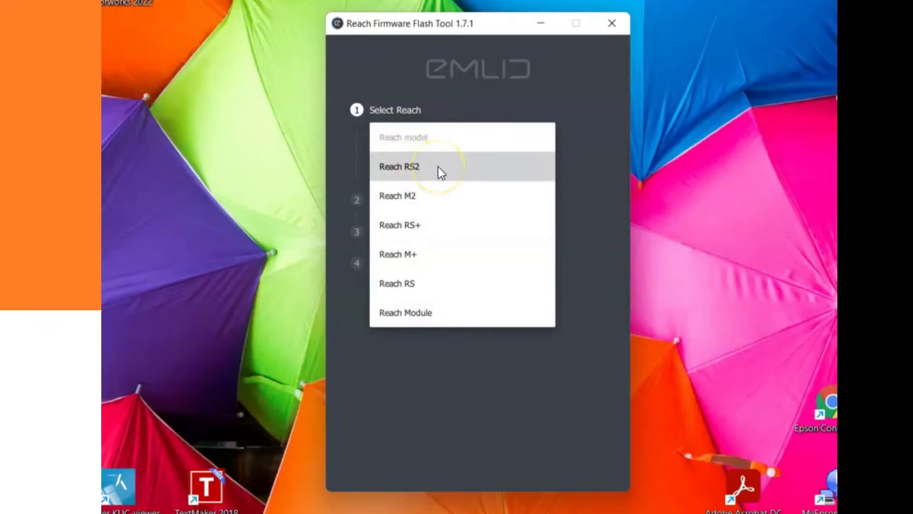
mouse_move(422, 175)
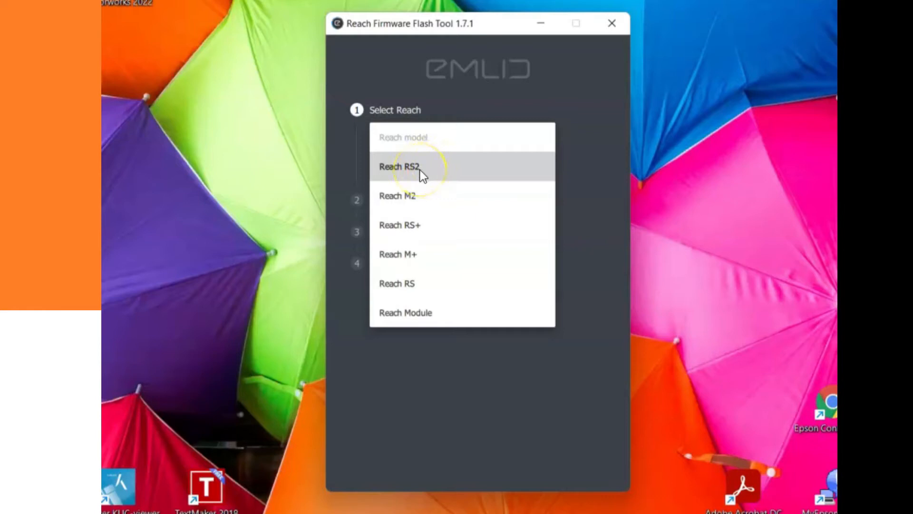
Select Reach RS2 as the receiver model and continue to the firmware-mode connection.
click(397, 166)
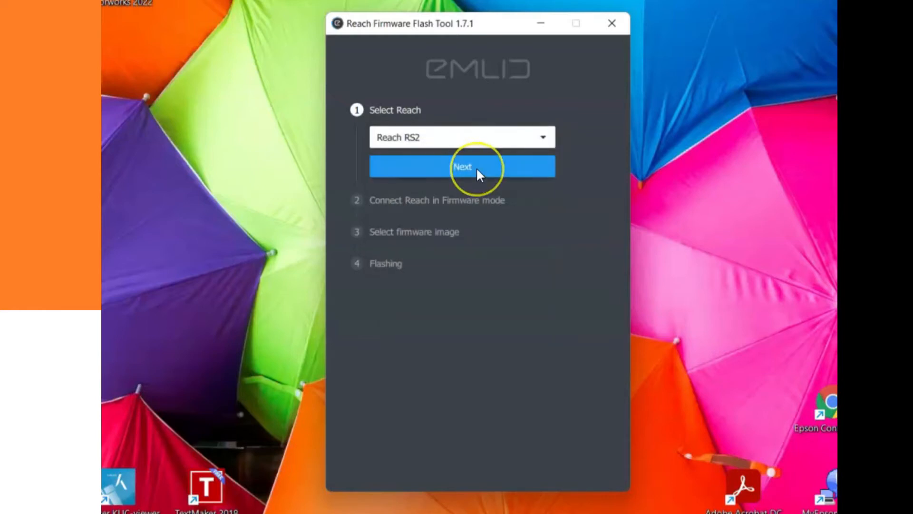
click(461, 166)
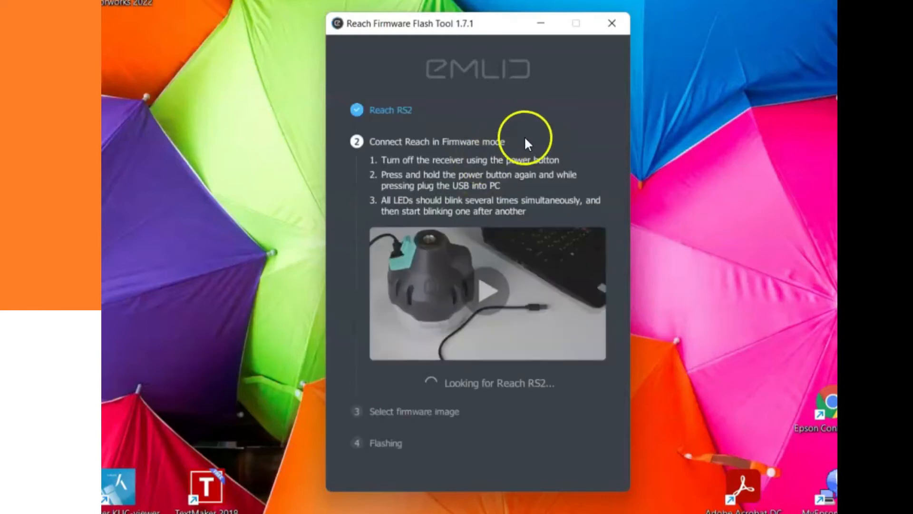
mouse_move(579, 136)
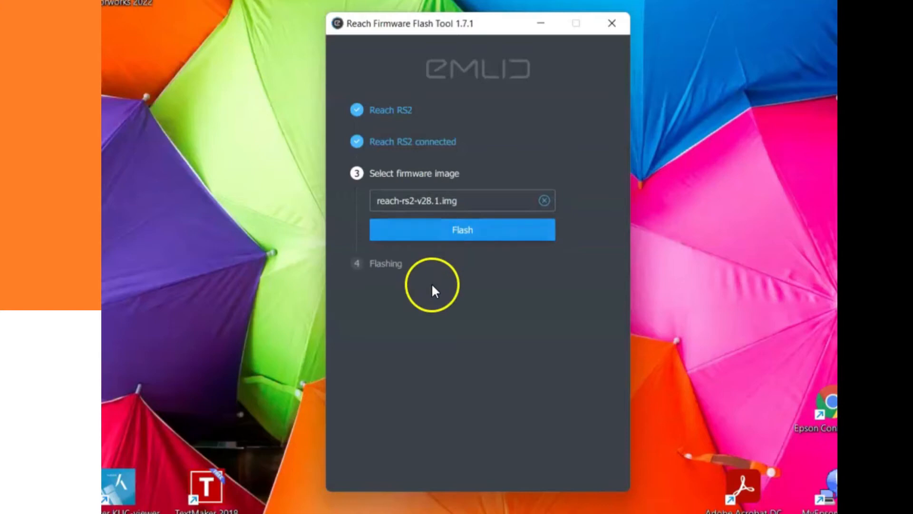
mouse_move(464, 268)
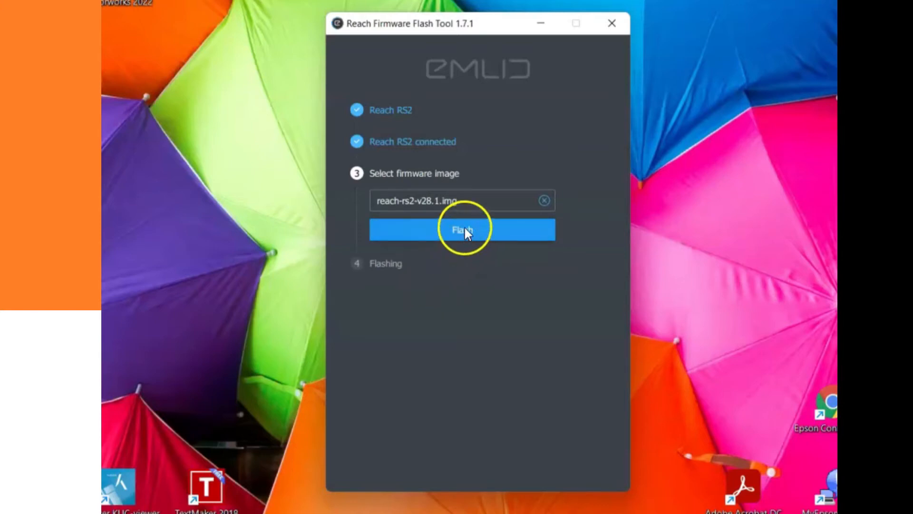
Start flashing reach-rs2-v28.1.img onto the connected Reach RS2.
click(461, 229)
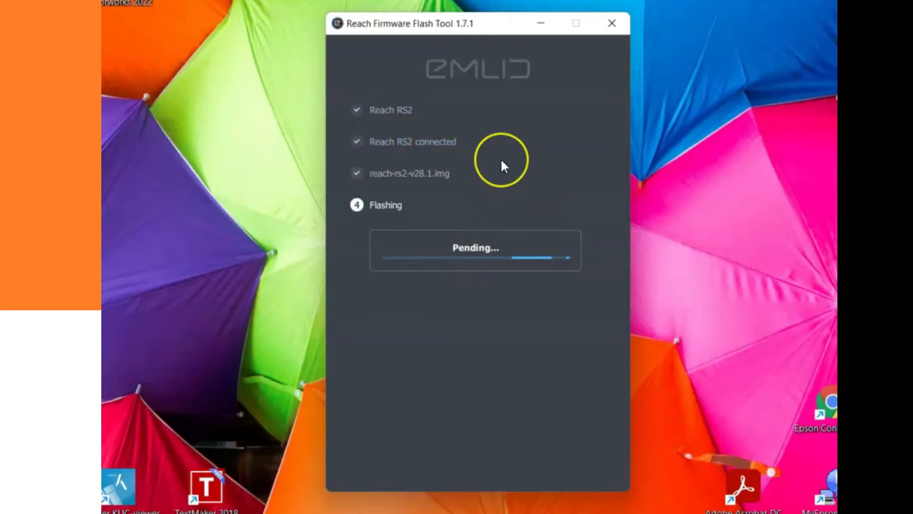